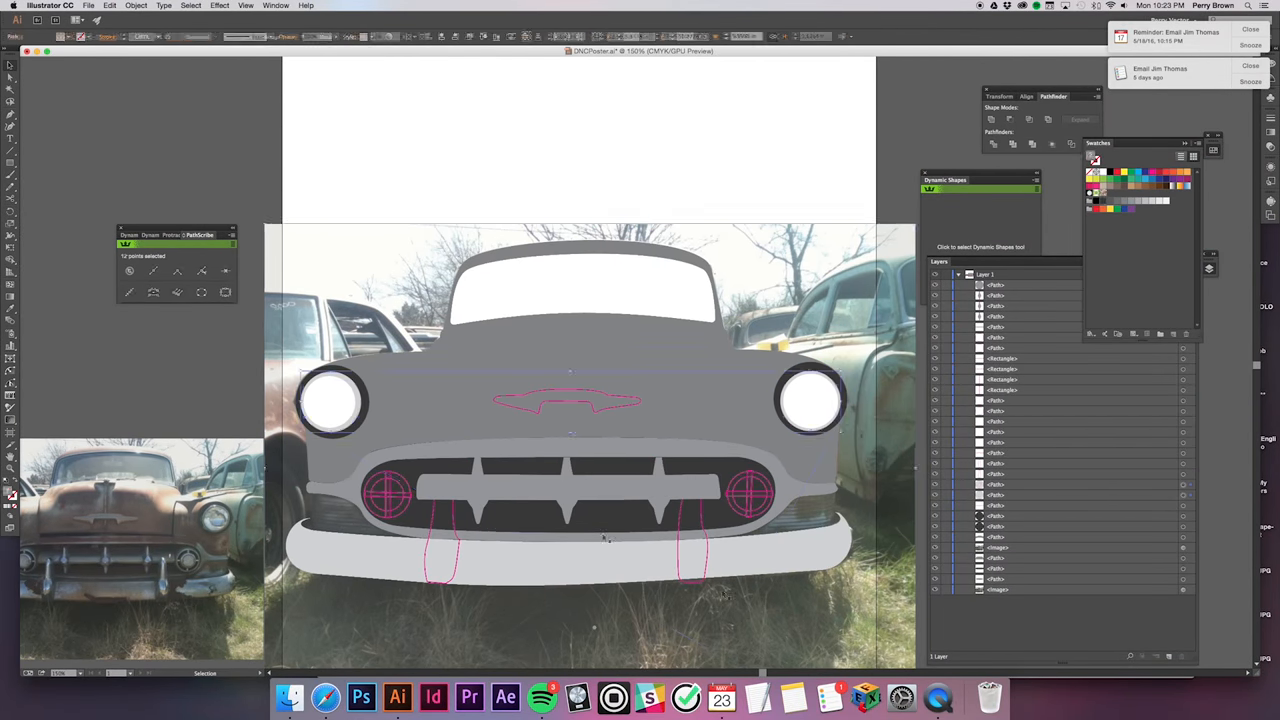
# Step: Add a dark teal background and apply stipple texture brushes to the car shapes in pale blue-grey
pyautogui.click(220, 4)
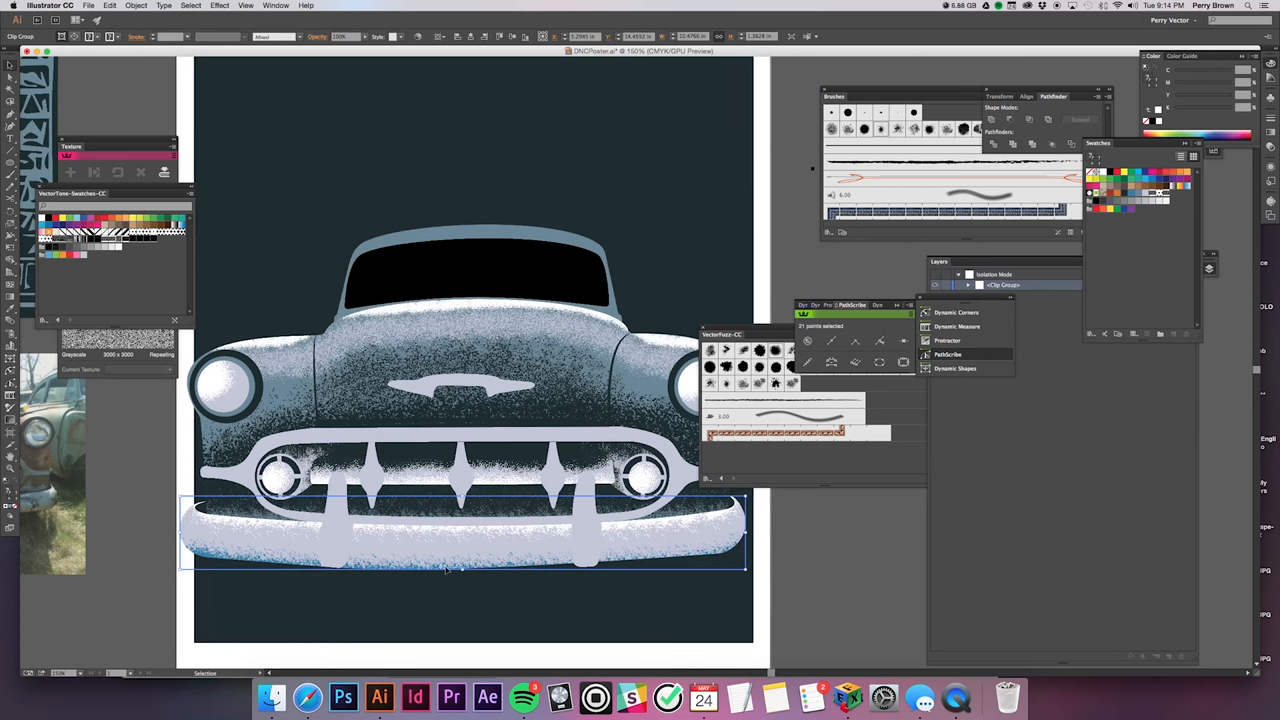
# Step: Zoom toward the grille and bumper and expand Layer 1 to reveal its sublayers and paths
pyautogui.click(50, 6)
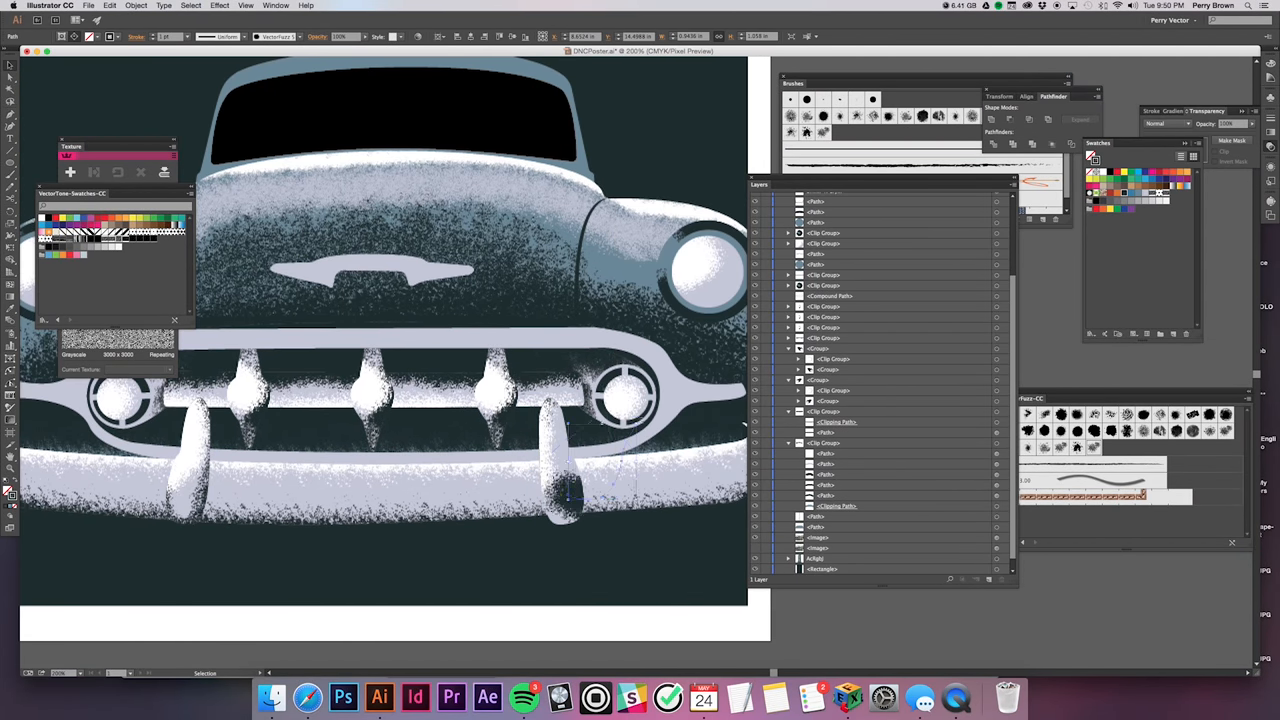
pyautogui.scroll(-3)
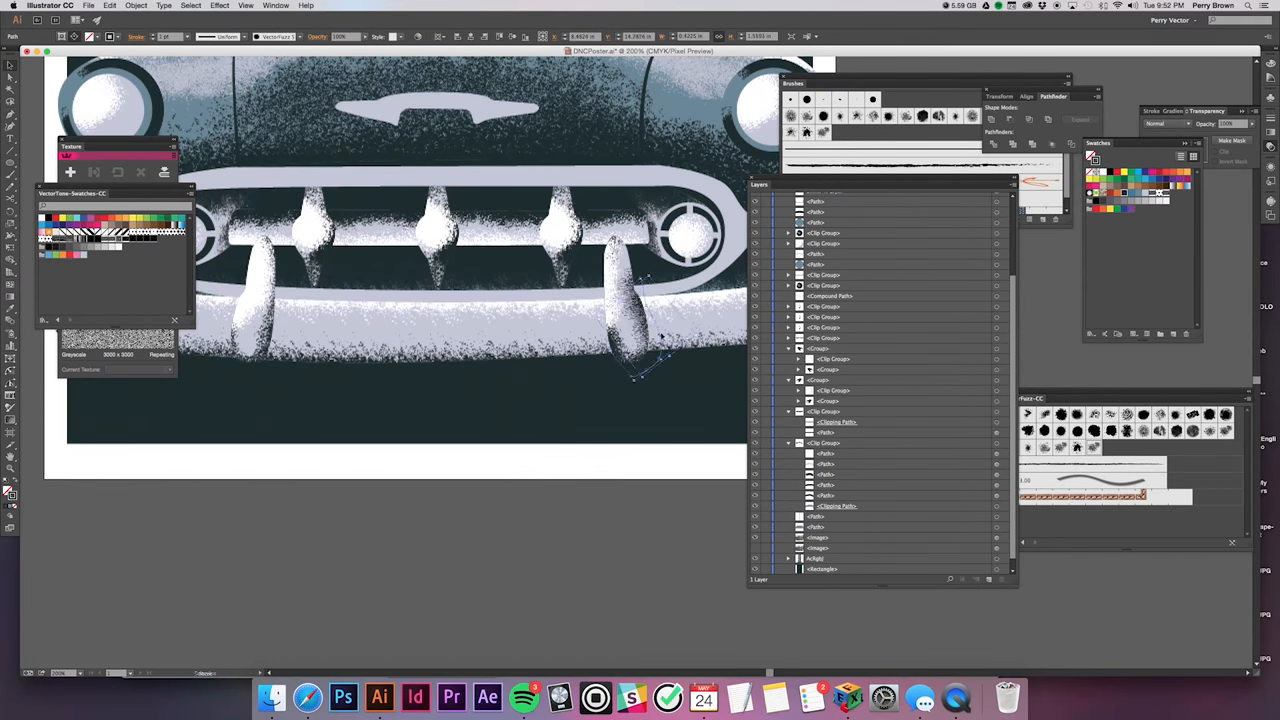